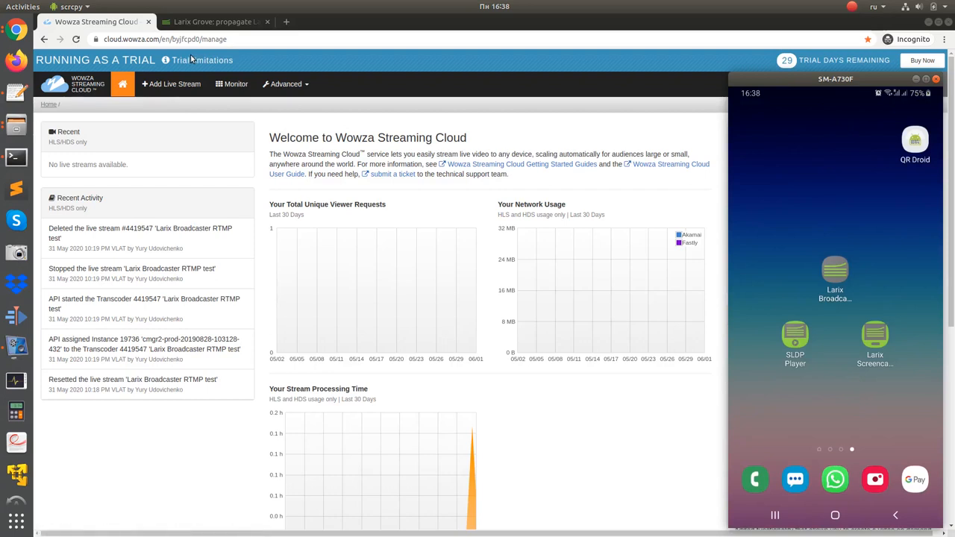
mouse_move(366, 237)
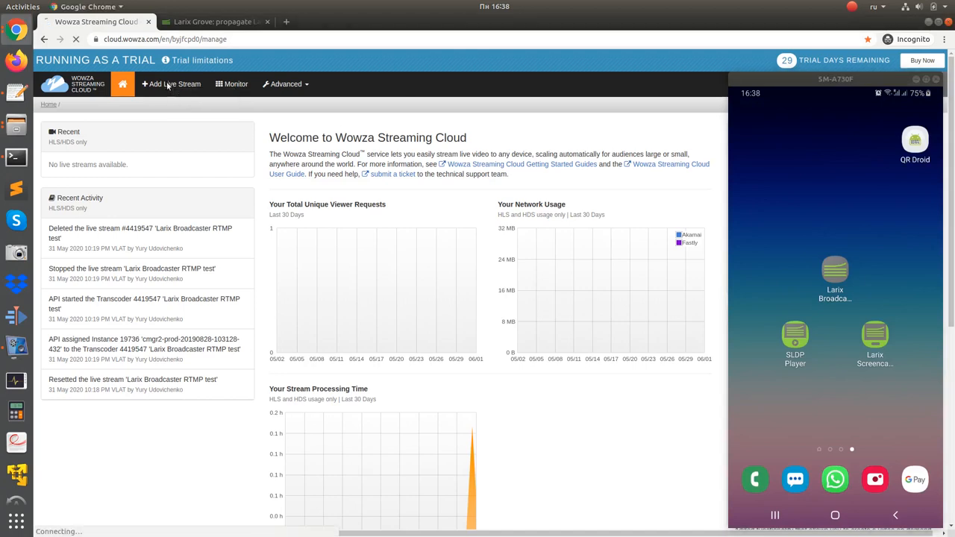
Step: Begin adding a new live stream from the Wowza dashboard
left_click(170, 84)
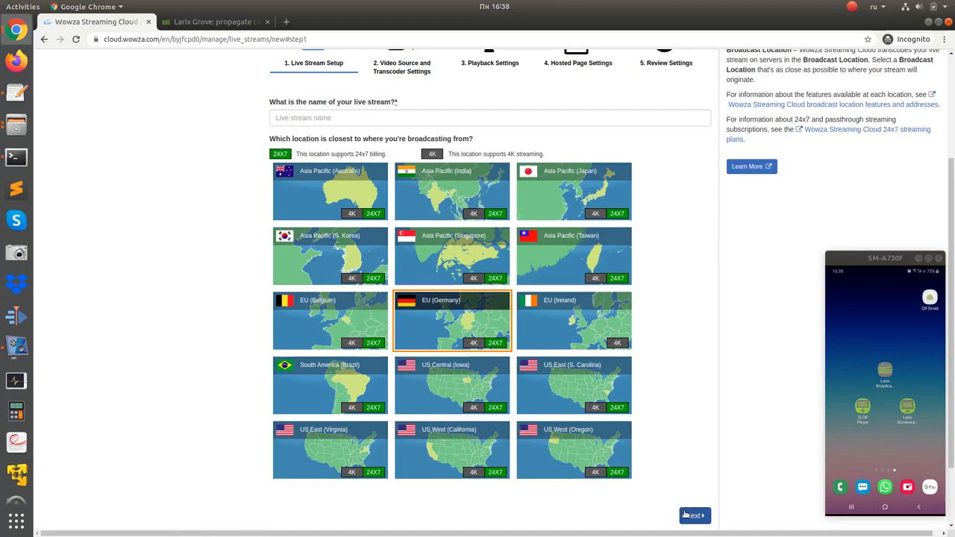
Step: Name the stream 'Larix Broadcaster SRT', choose Other SRT as source, accept playback and hosted page defaults, and finish
type("Larix Broadca")
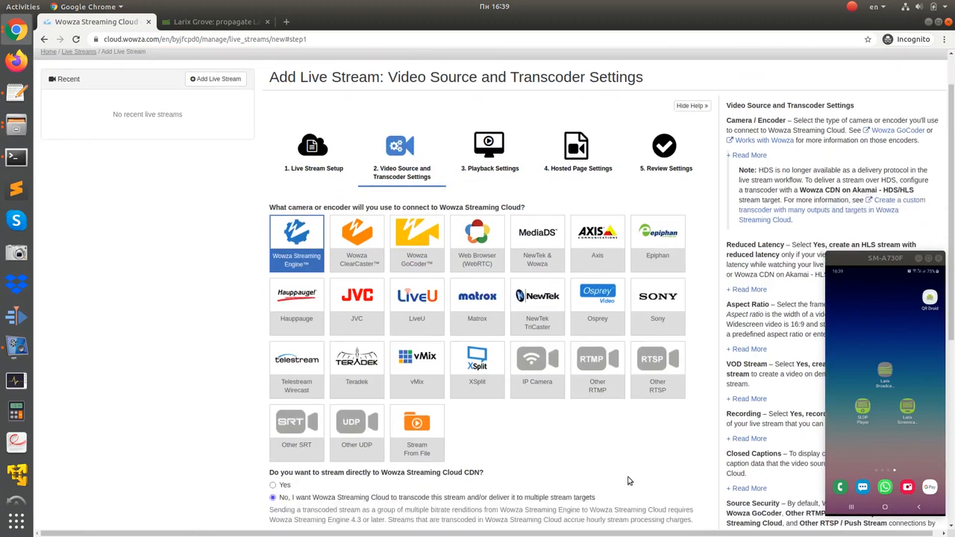
left_click(296, 430)
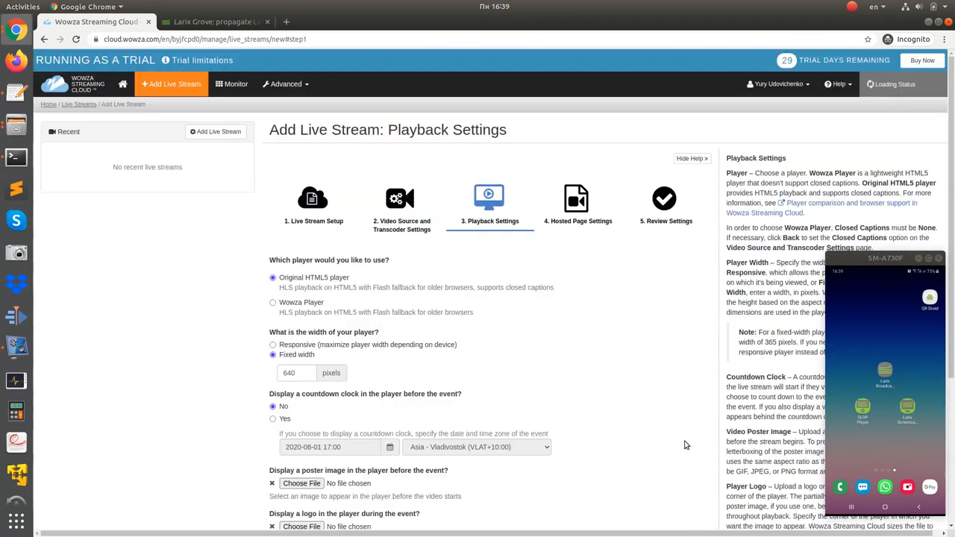
scroll("down", 3)
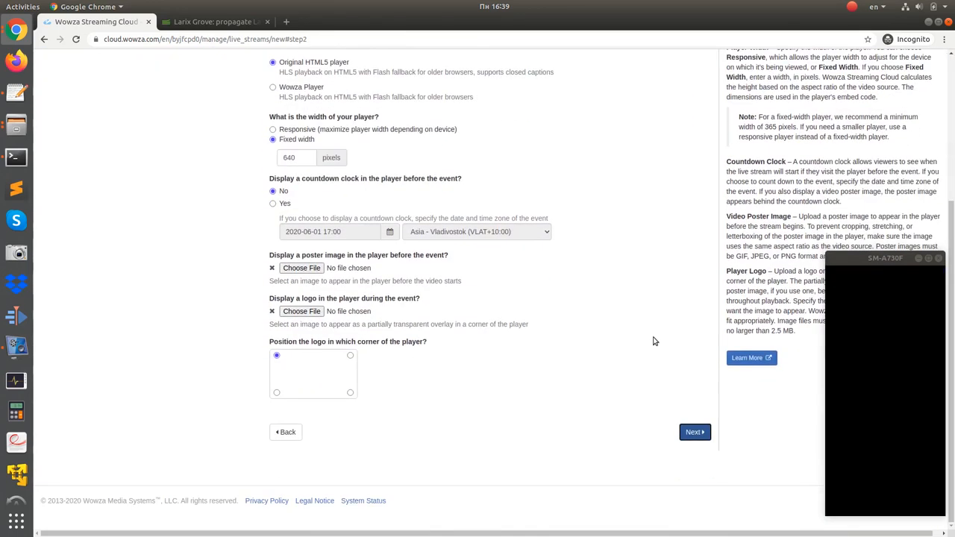
left_click(693, 433)
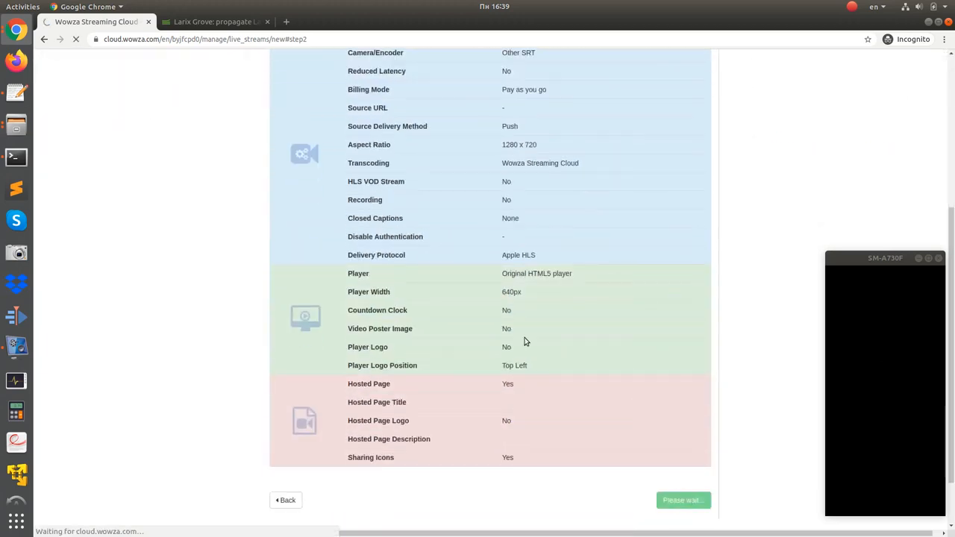
left_click(681, 499)
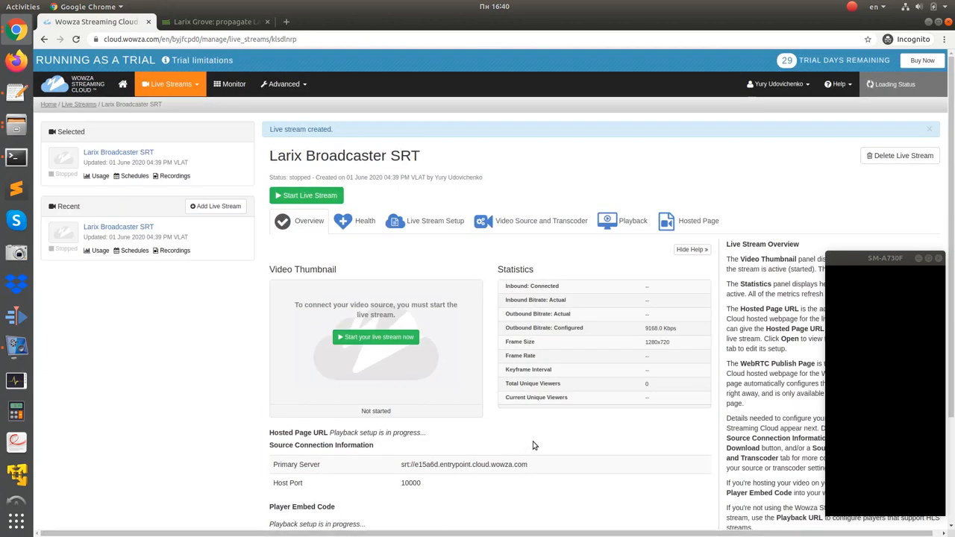
mouse_move(544, 466)
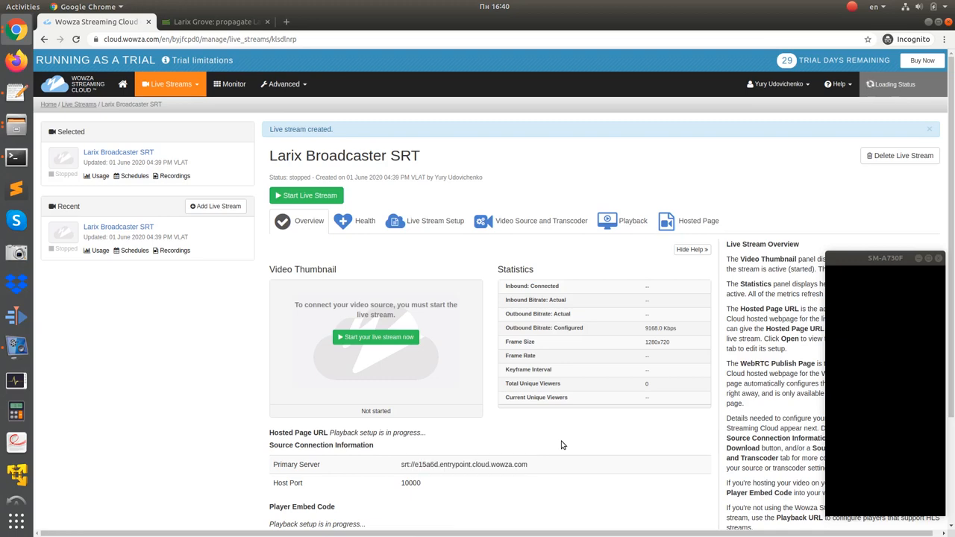
left_click(216, 23)
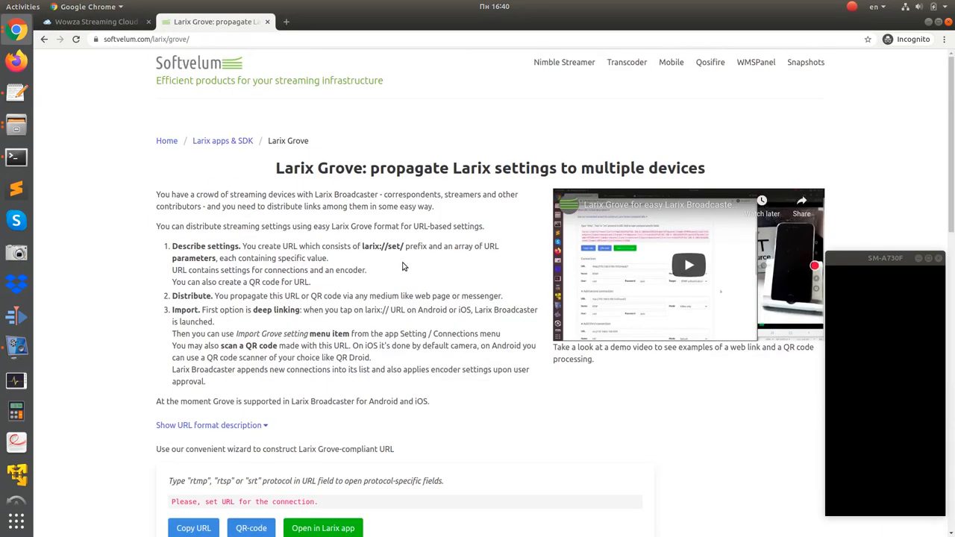
left_click(90, 23)
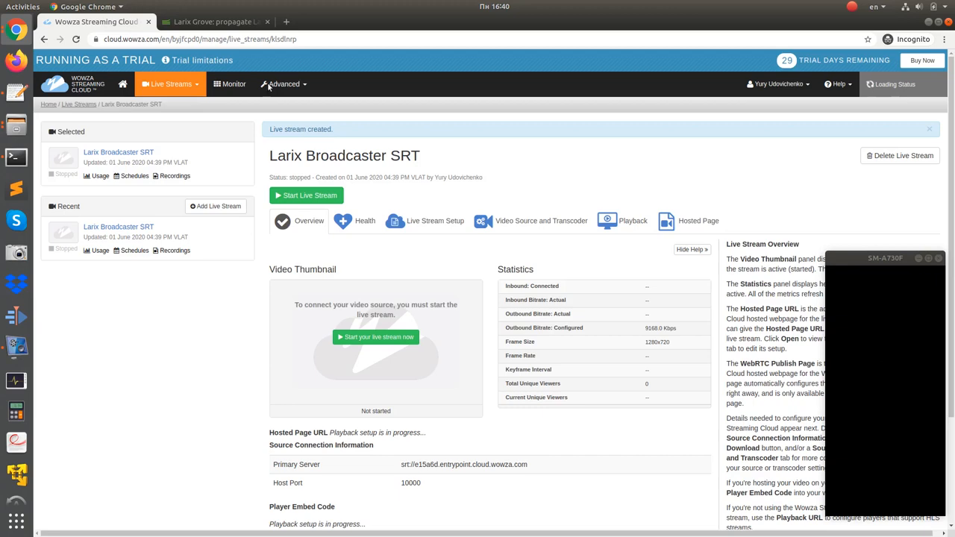
Step: Enter the entrypoint server URL with :10000, name it Cloud SRT, and generate its QR code
left_click(212, 22)
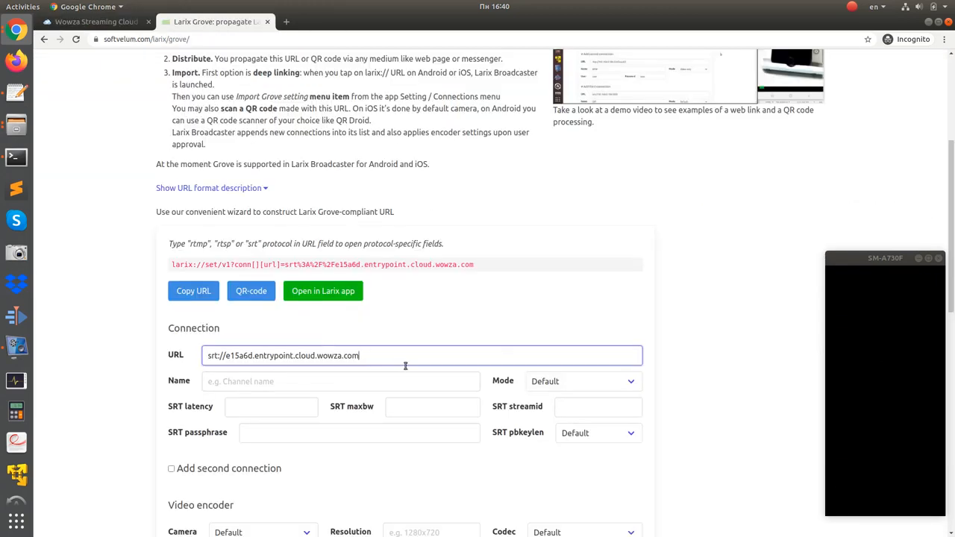
type(":10000")
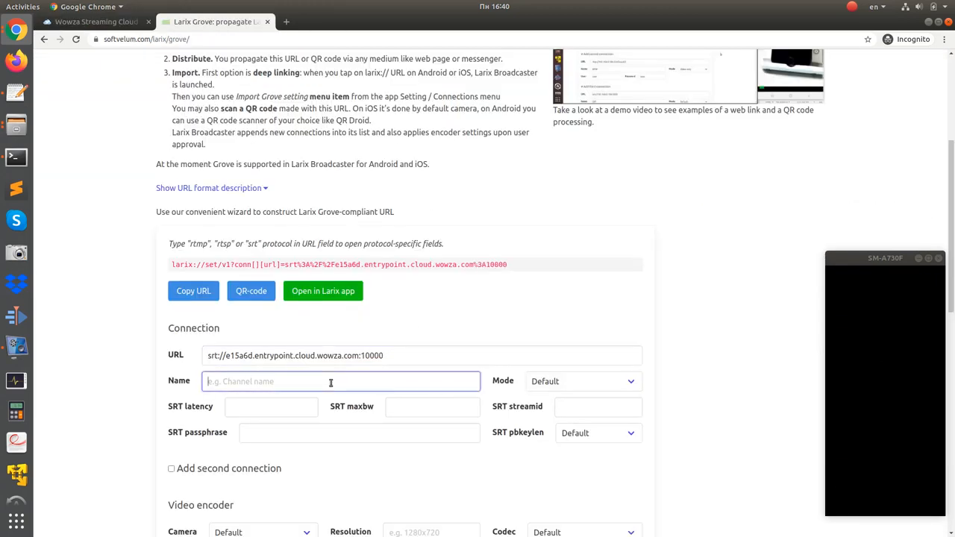
type("Cloud SRT")
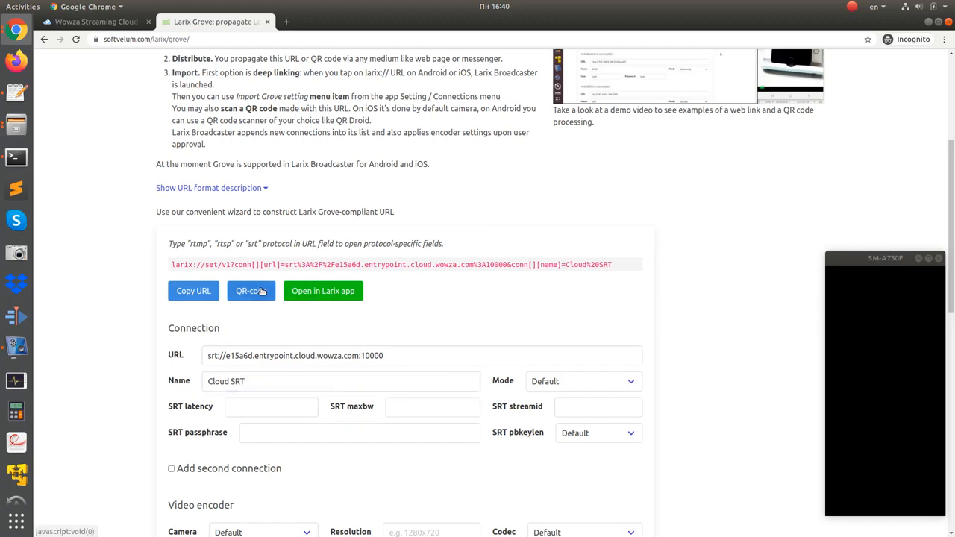
left_click(250, 291)
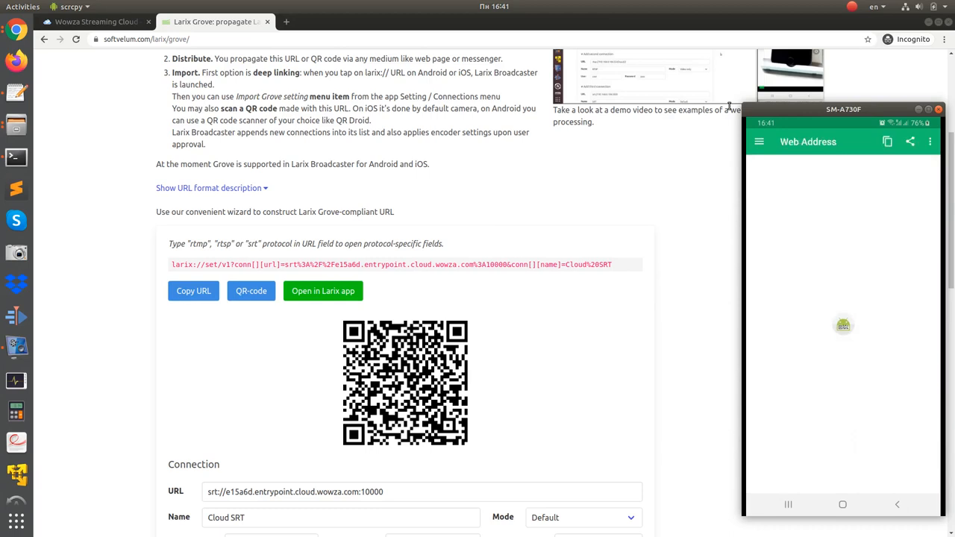
Step: Import the Cloud SRT connection from the scanned link, check it in Connections, and return to the camera preview
left_click(322, 291)
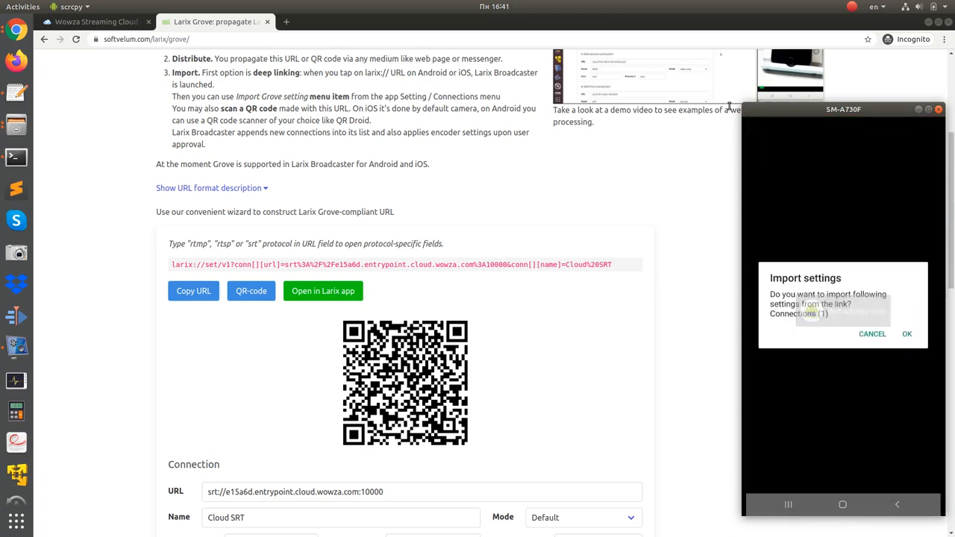
left_click(907, 334)
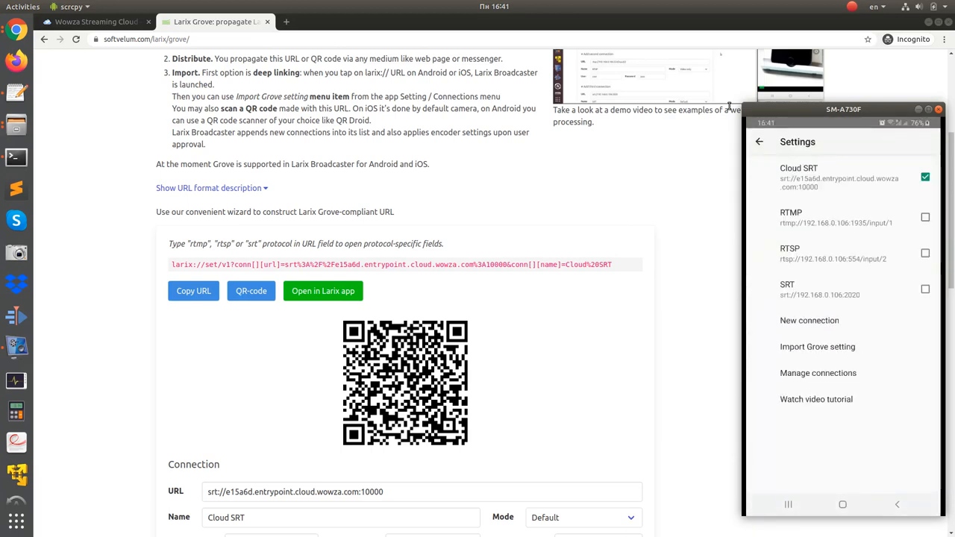
left_click(798, 179)
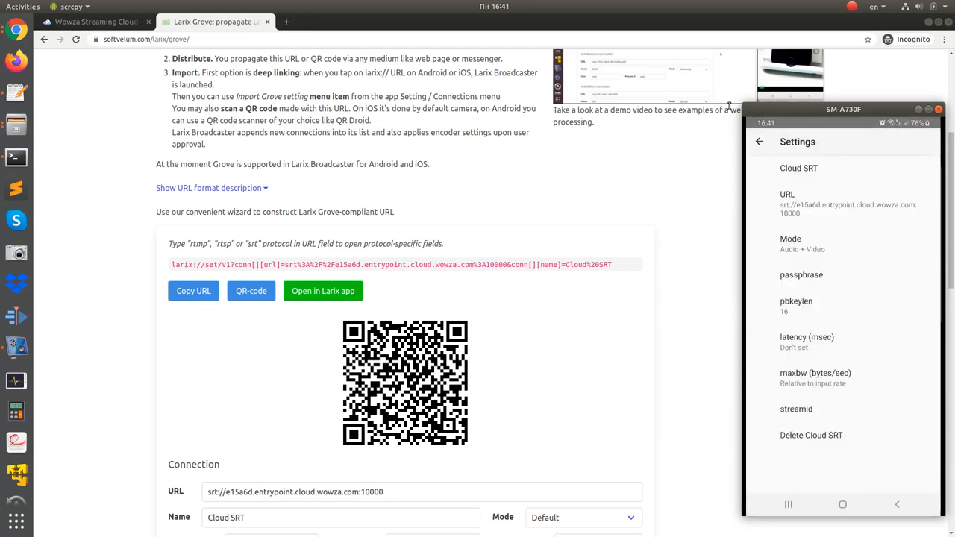
left_click(758, 141)
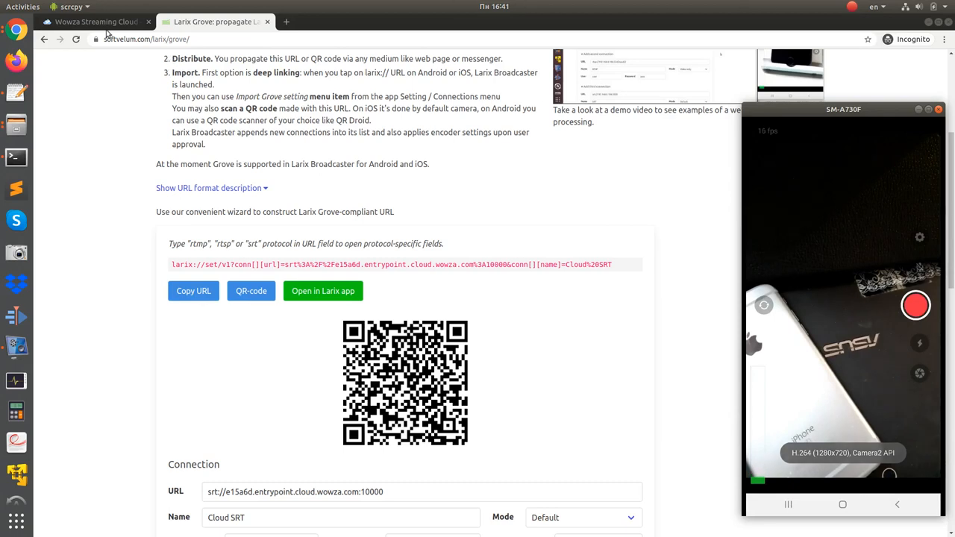
mouse_move(96, 21)
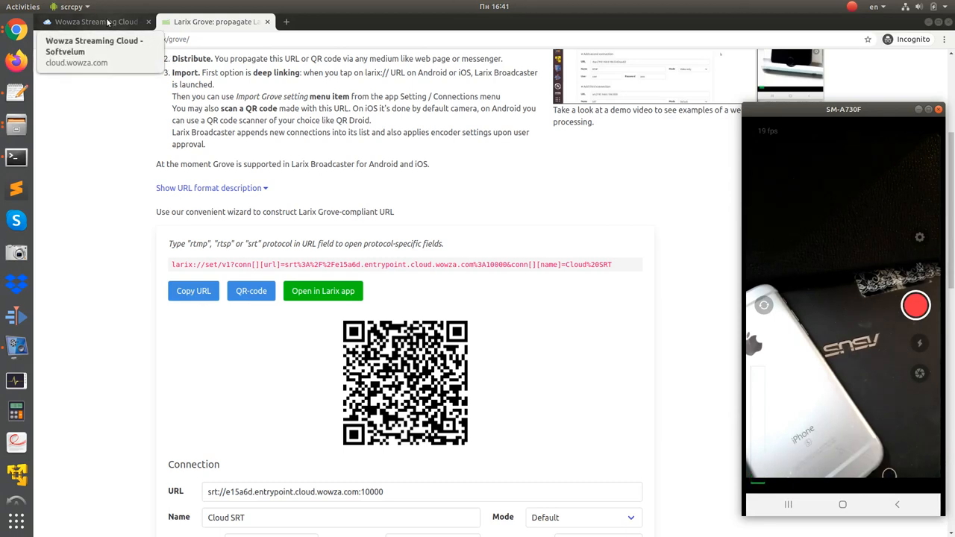
Step: Start the Larix Broadcaster SRT stream, confirm, and open its Hosted Page URL
left_click(90, 21)
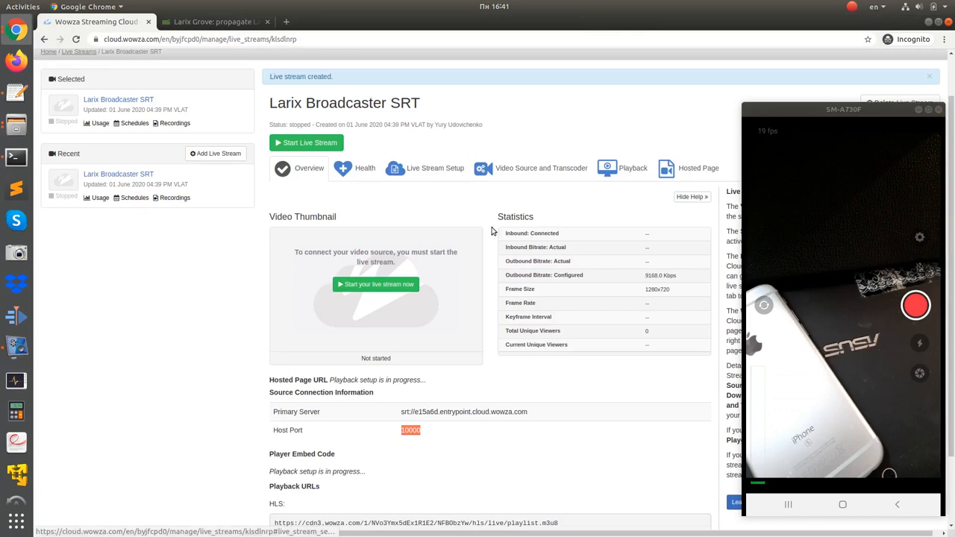
left_click(305, 143)
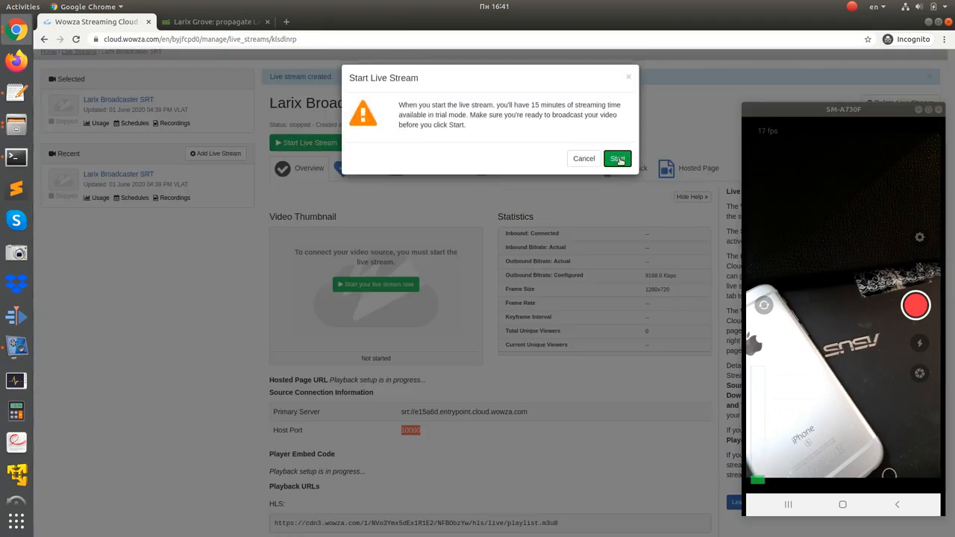
left_click(618, 158)
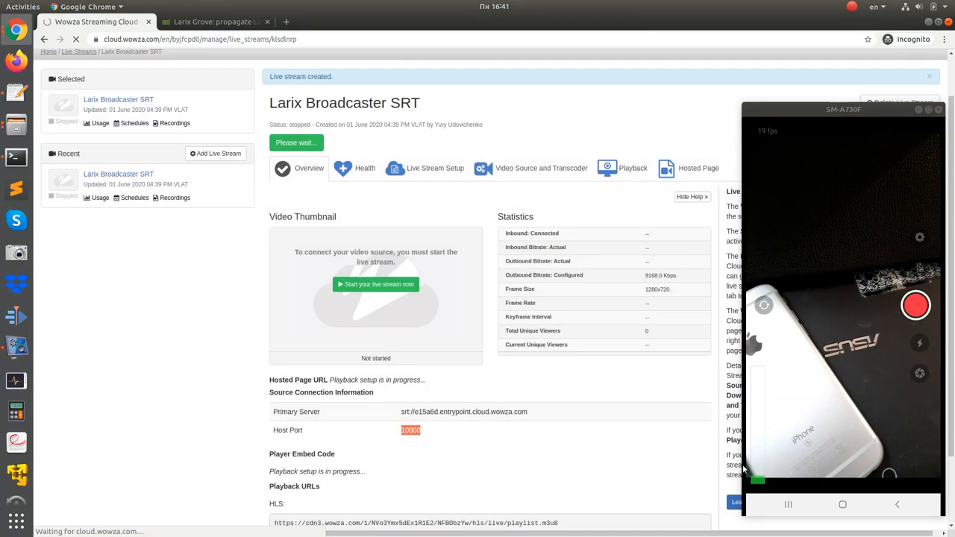
left_click(376, 283)
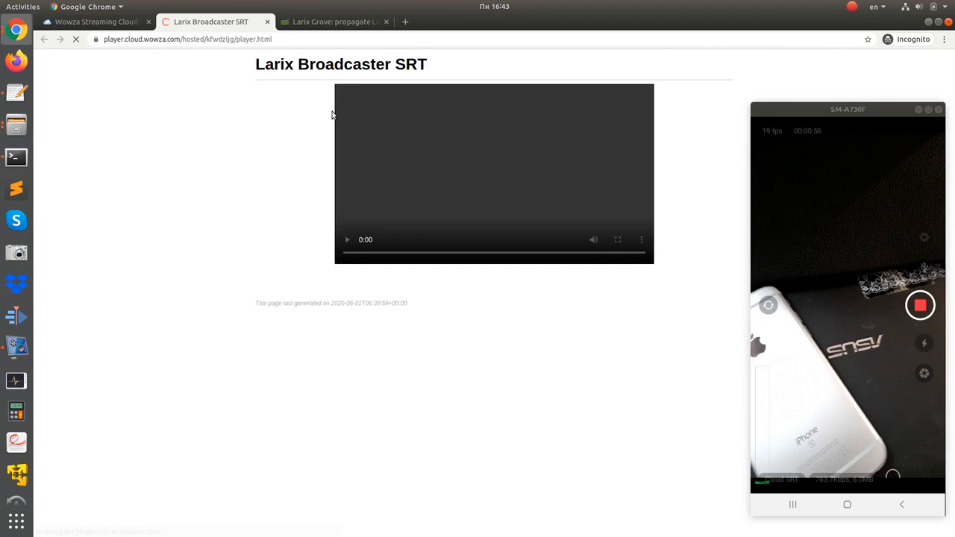
Step: Play the live video on the hosted player page, then return to the Live Streams list
left_click(74, 39)
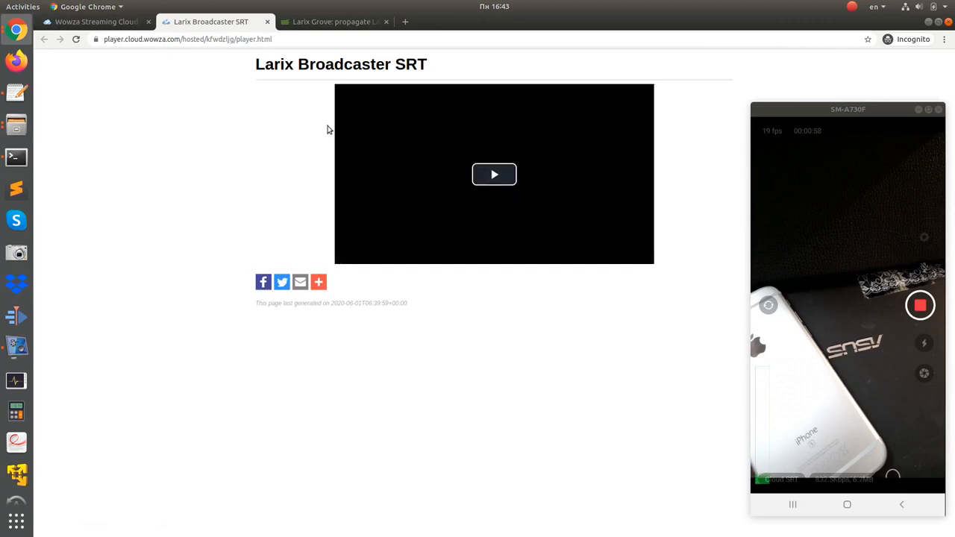
left_click(494, 173)
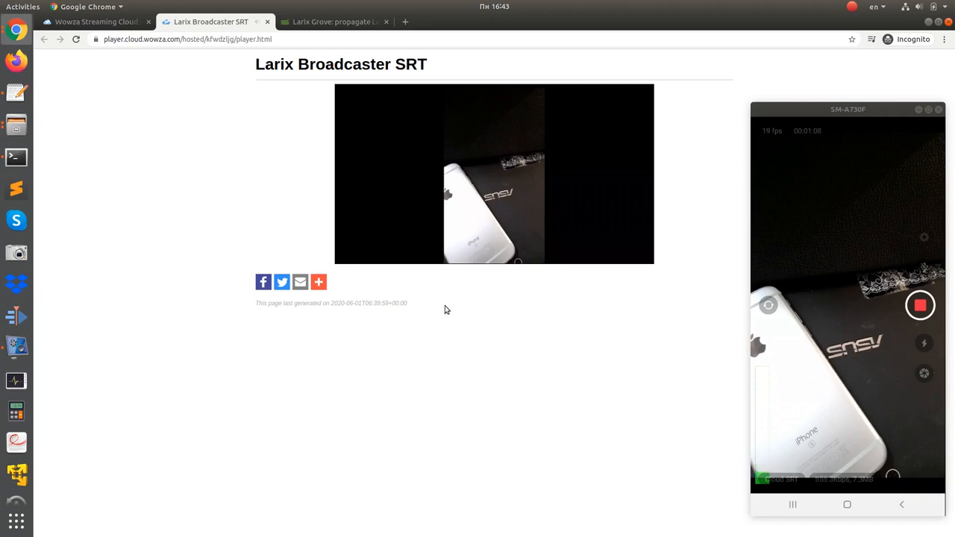
mouse_move(447, 295)
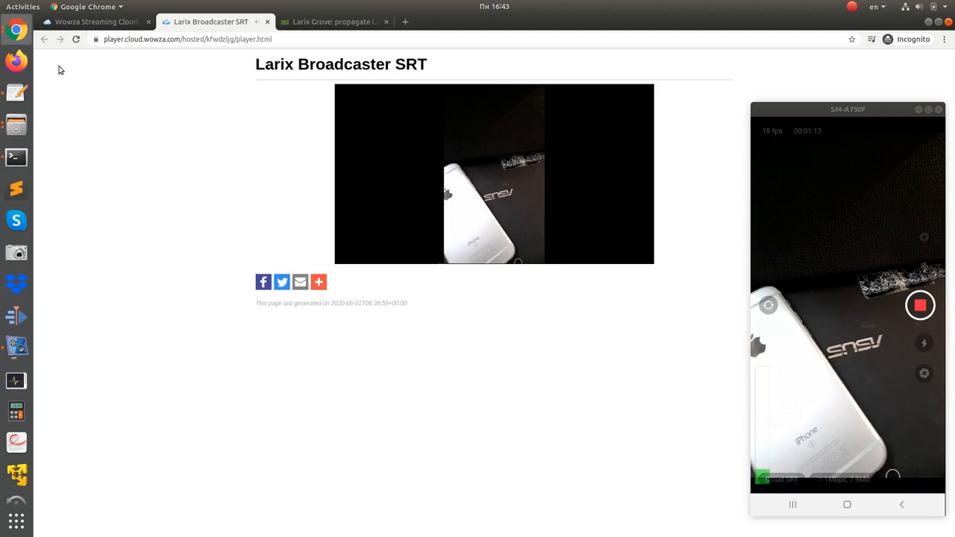
left_click(96, 21)
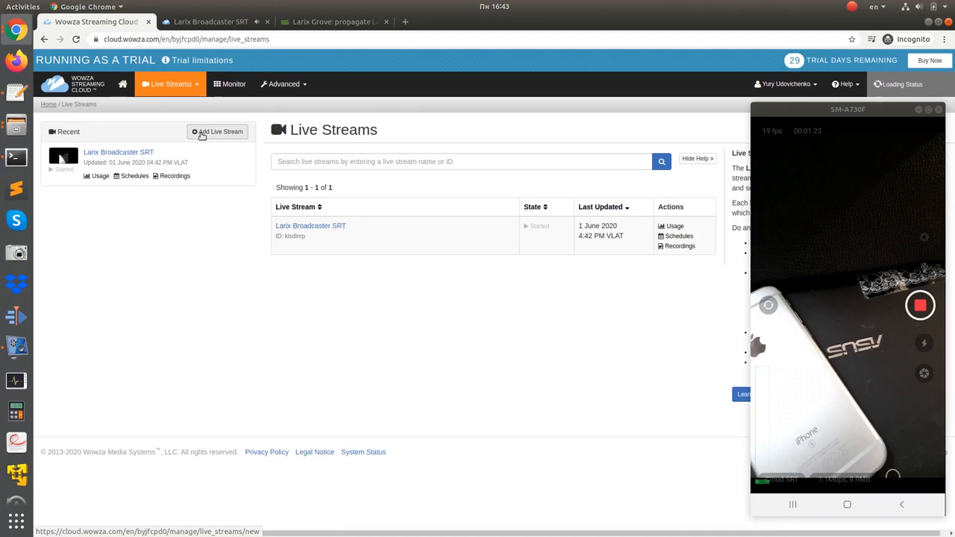
Step: Add a stream named 'Larix Broadcaster RTMP' in EU (Germany) with an Other RTMP source and finish the wizard
left_click(218, 132)
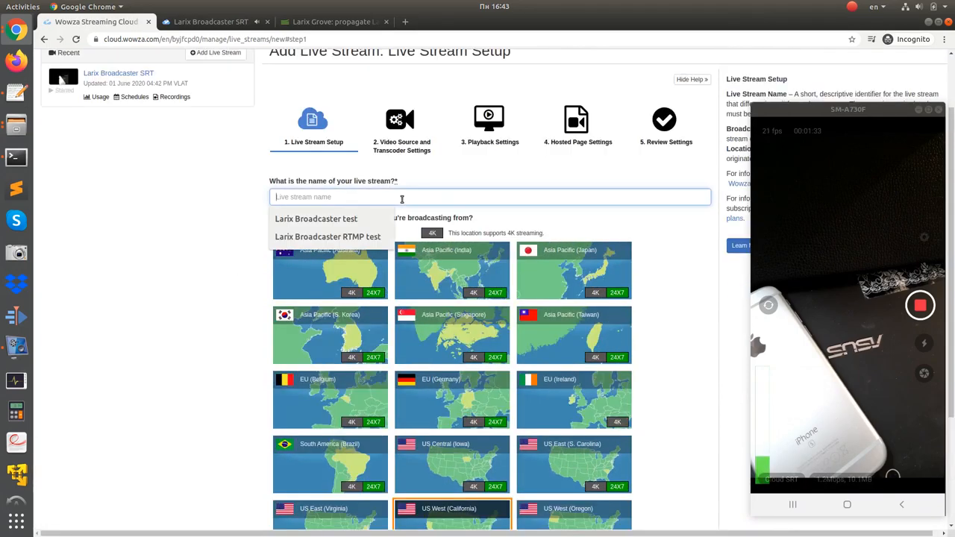
type("Larix Broadcaster RTMP")
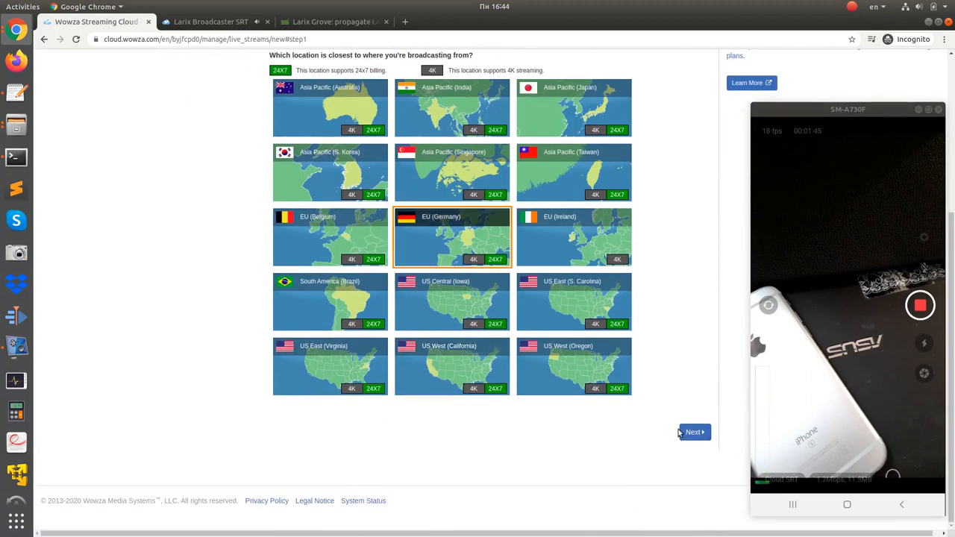
left_click(692, 432)
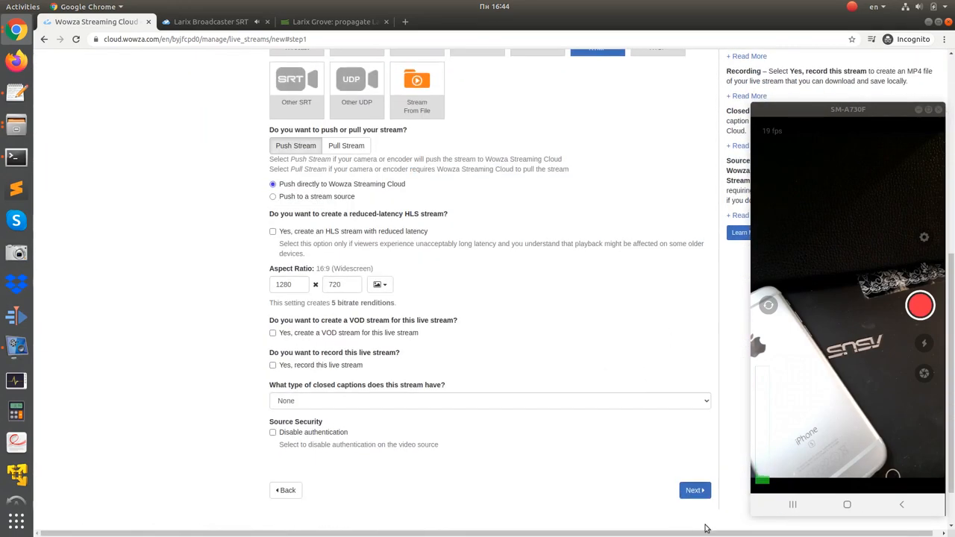
left_click(693, 490)
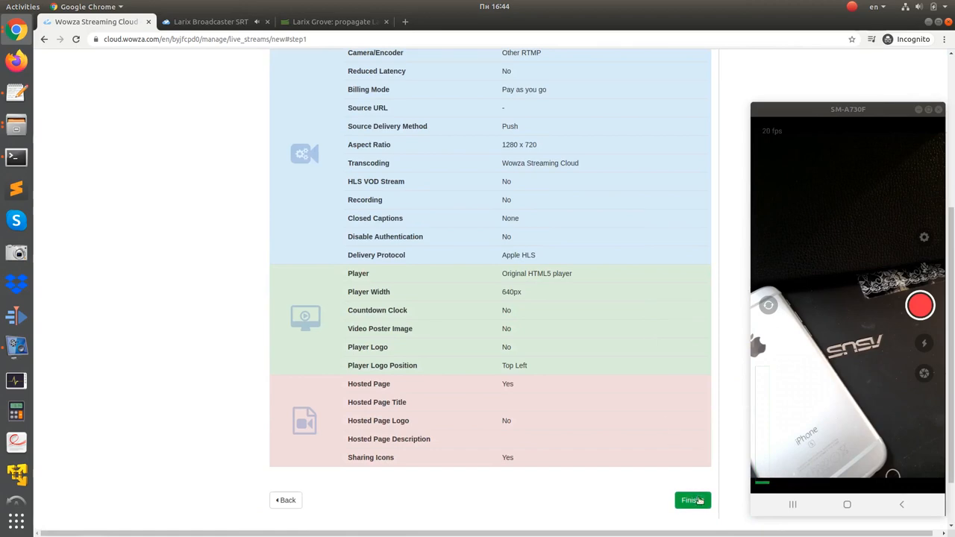
left_click(689, 500)
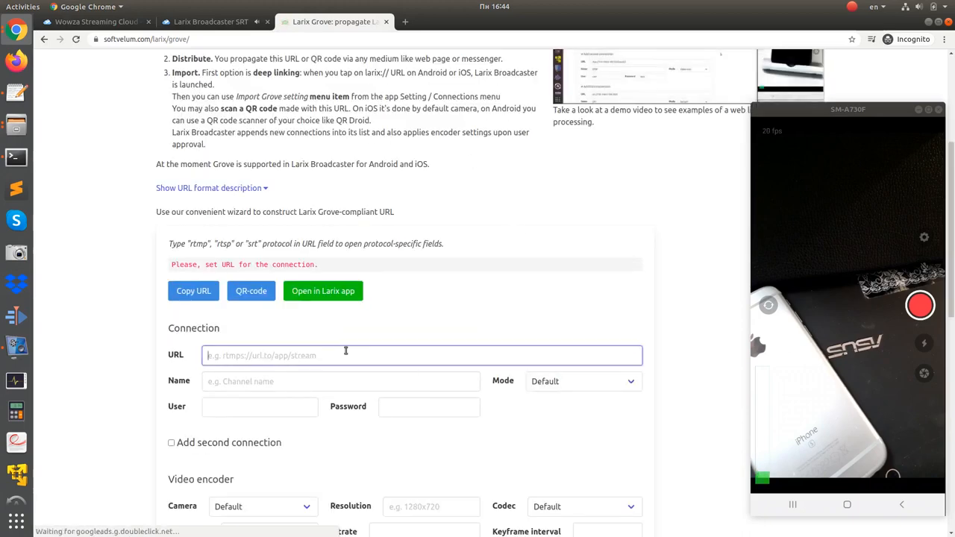
Step: Enter the RTMP entrypoint URL with stream name in Grove, copying details from the Wowza stream page
type("rtmp://a464b4.entrypoint.cloud.wowza.com/app-56e0")
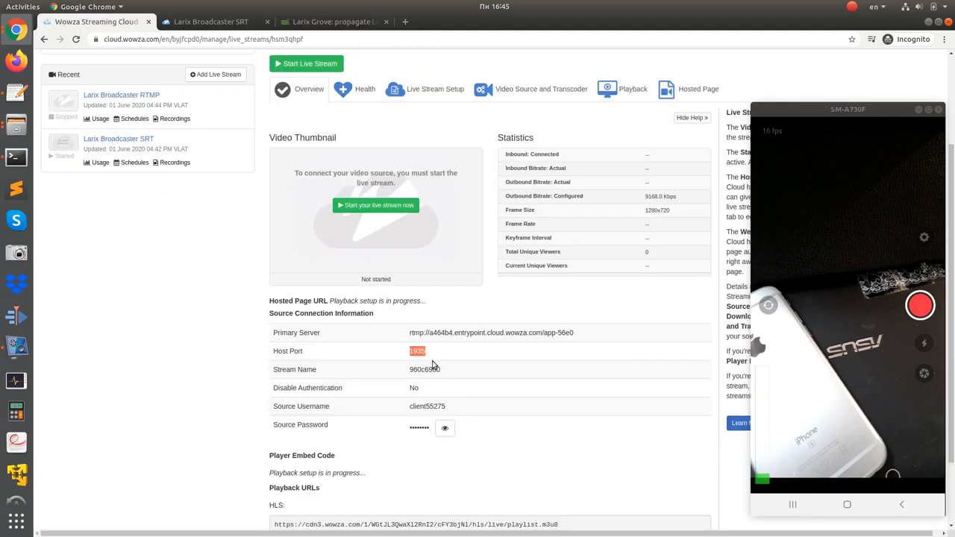
left_click(331, 22)
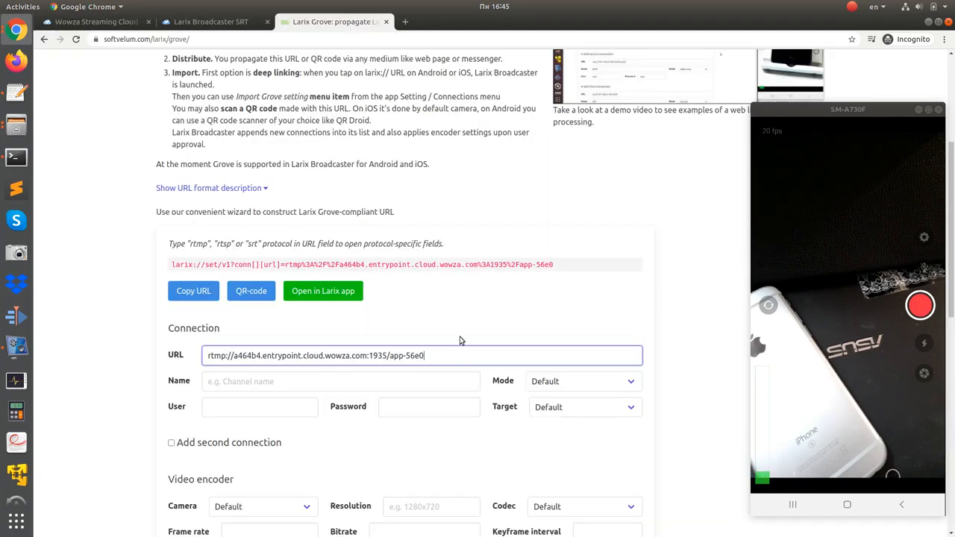
left_click(95, 21)
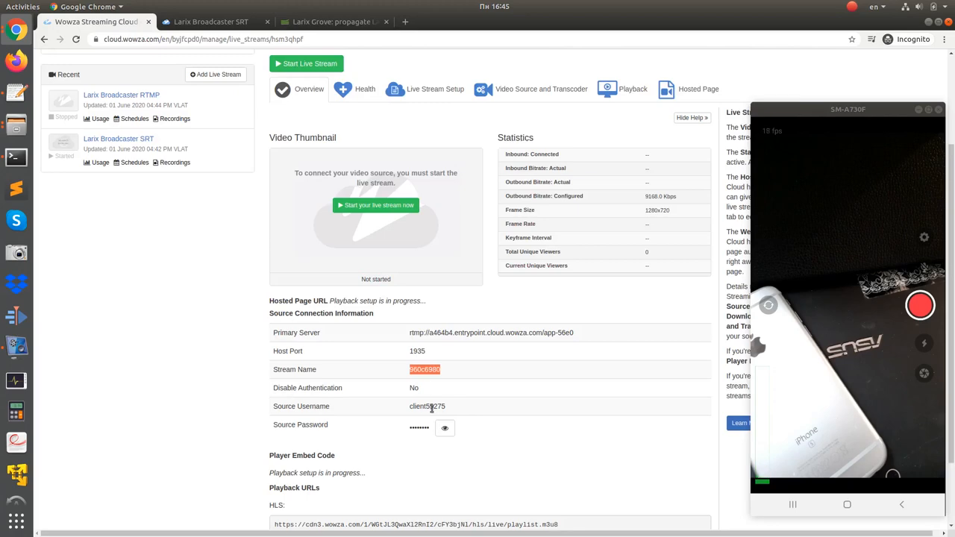
left_click(331, 21)
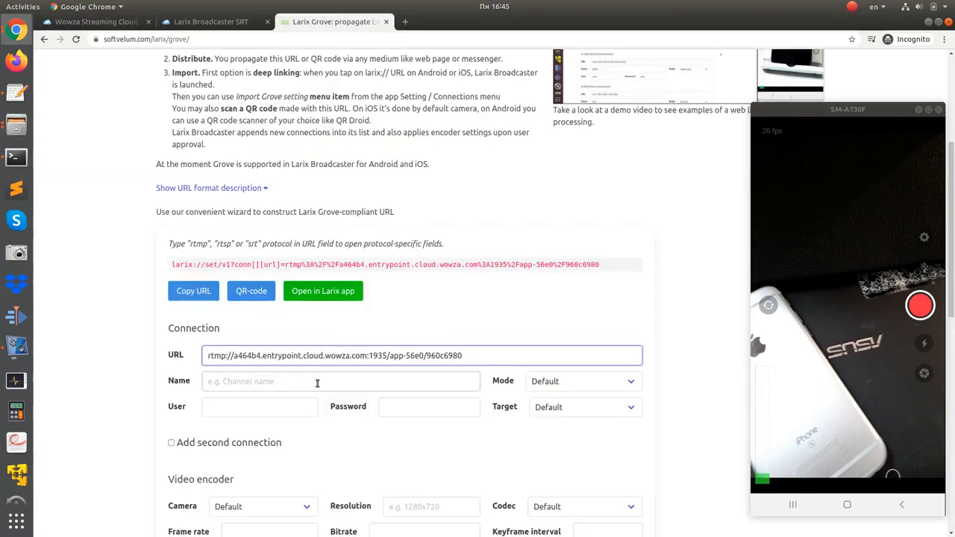
Step: Name the connection Cloud RTMP, add credentials with RTMP authentication, and generate its QR code
type("Cloud")
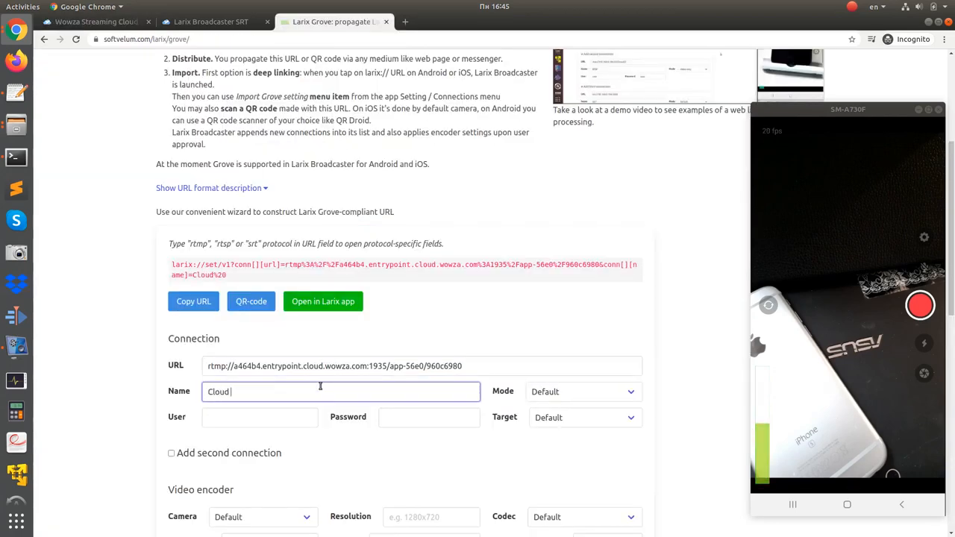
type("RTMP")
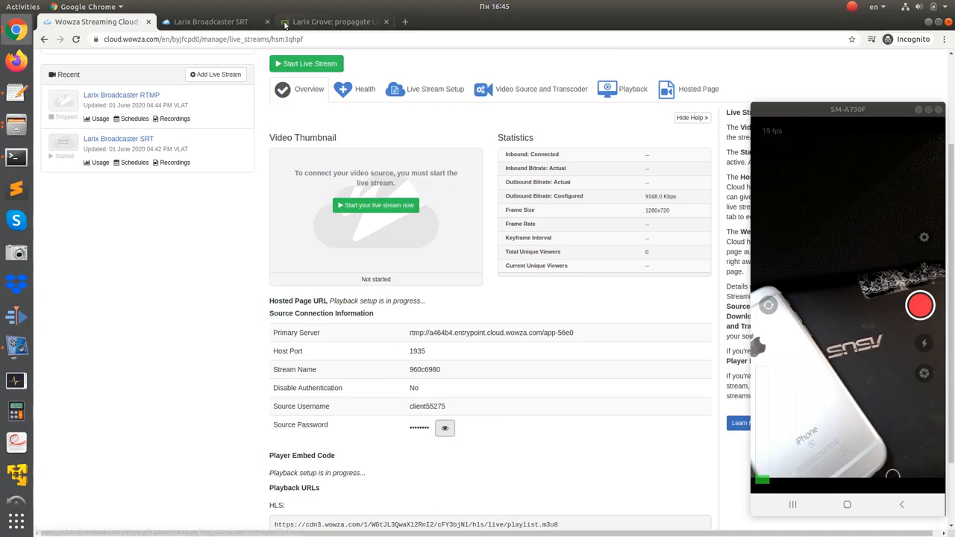
left_click(332, 21)
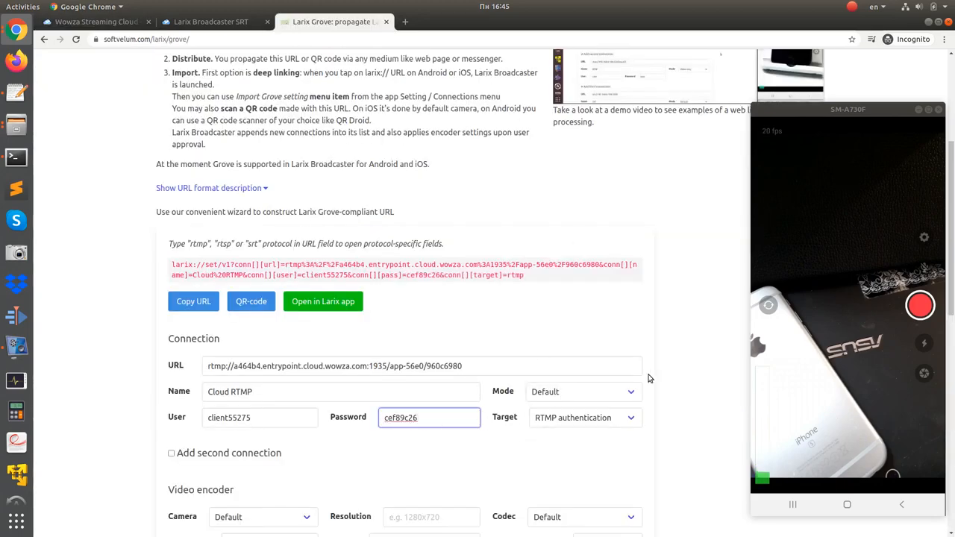
left_click(251, 302)
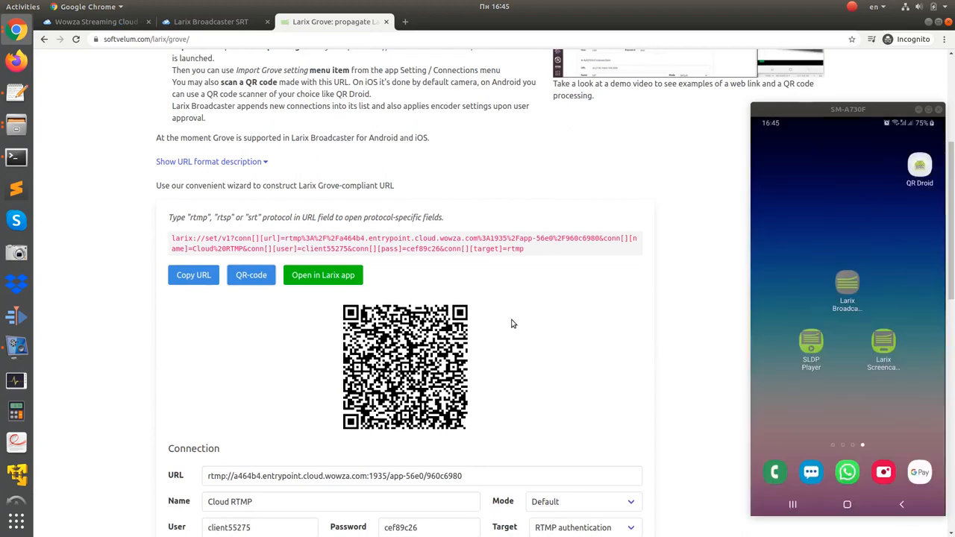
Step: Scan the QR code, import the Cloud RTMP connection, and open the Connections settings
left_click(920, 164)
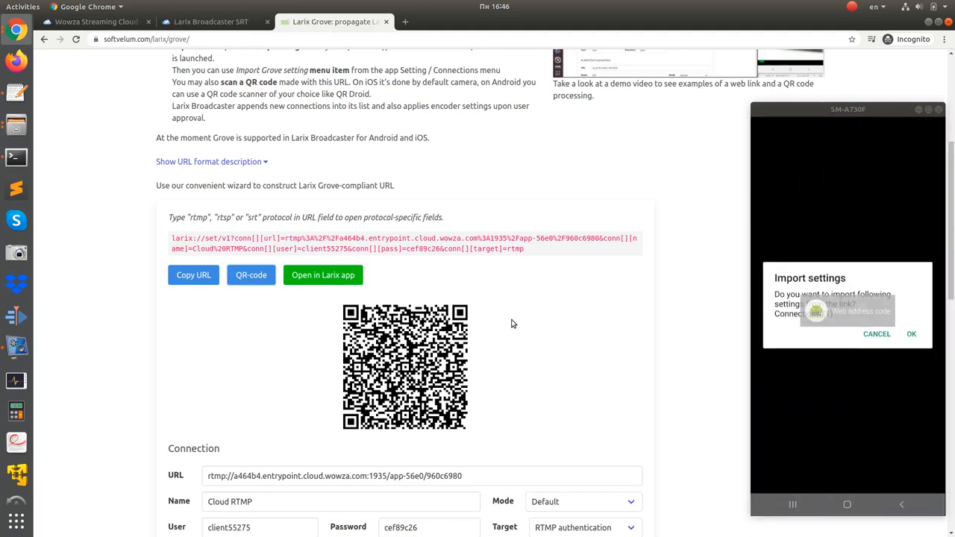
left_click(910, 334)
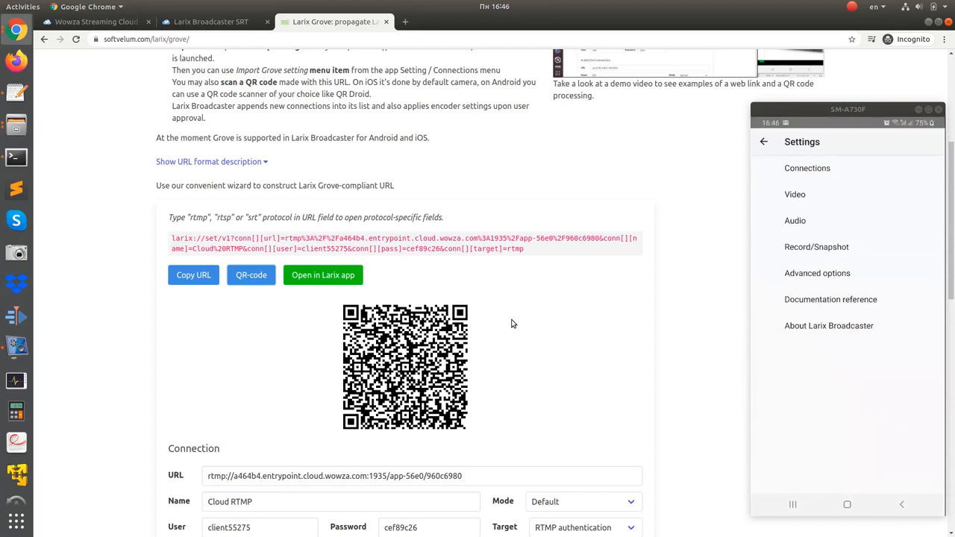
left_click(808, 167)
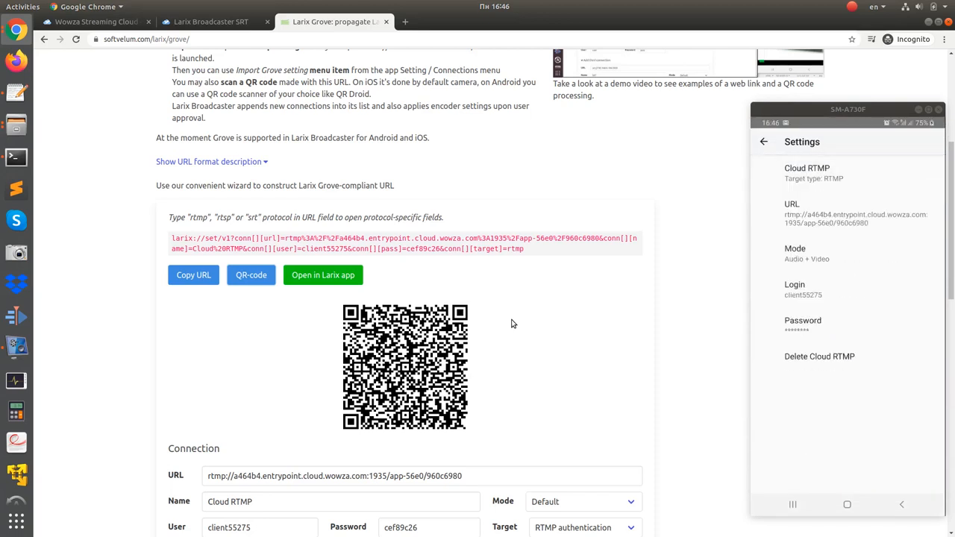
Step: Verify the Cloud RTMP URL and tick Cloud RTMP and Cloud SRT as active connections
left_click(806, 167)
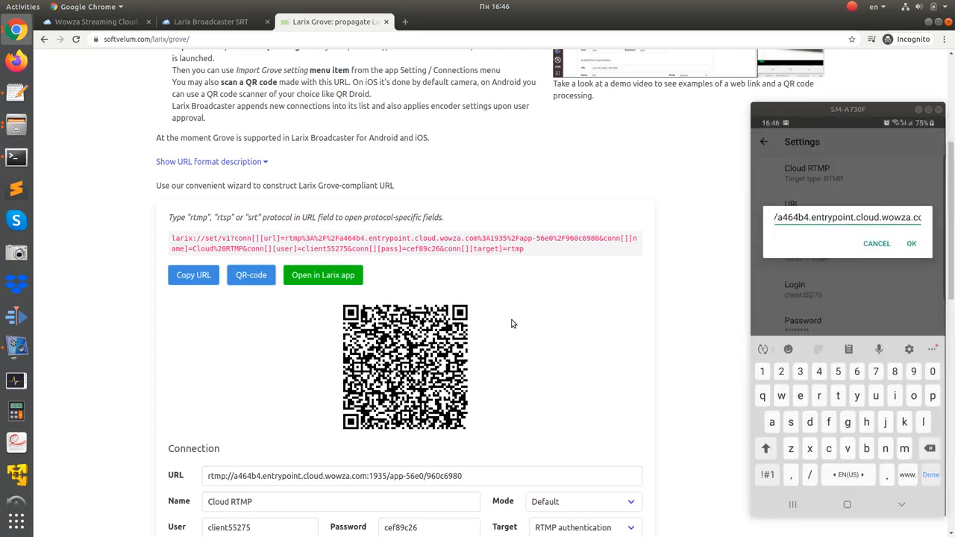
left_click(910, 243)
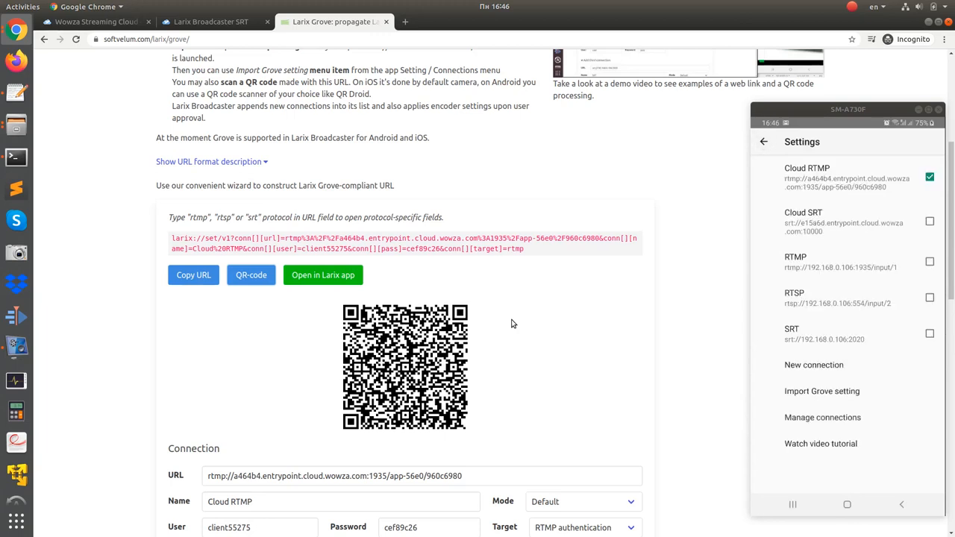
left_click(929, 220)
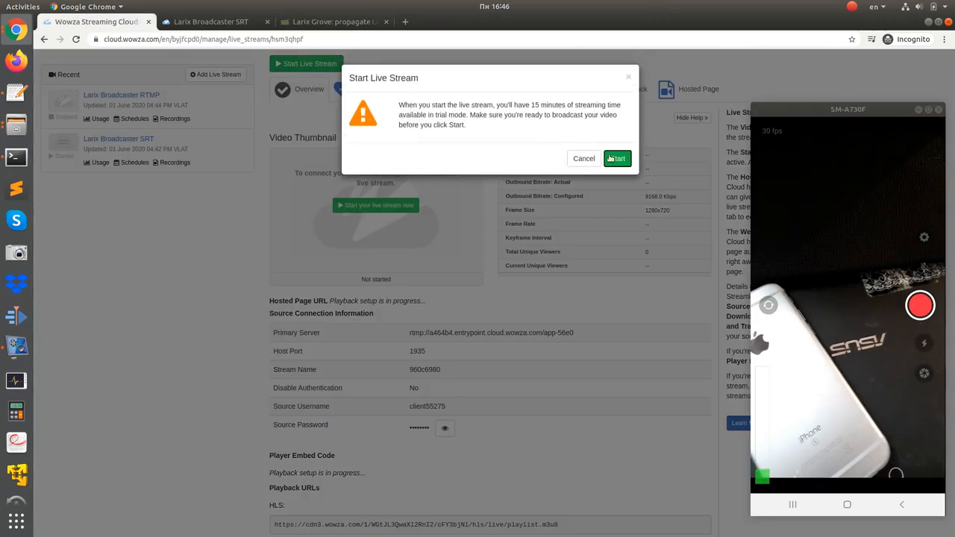
Step: Confirm starting the Larix Broadcaster RTMP live stream
left_click(618, 158)
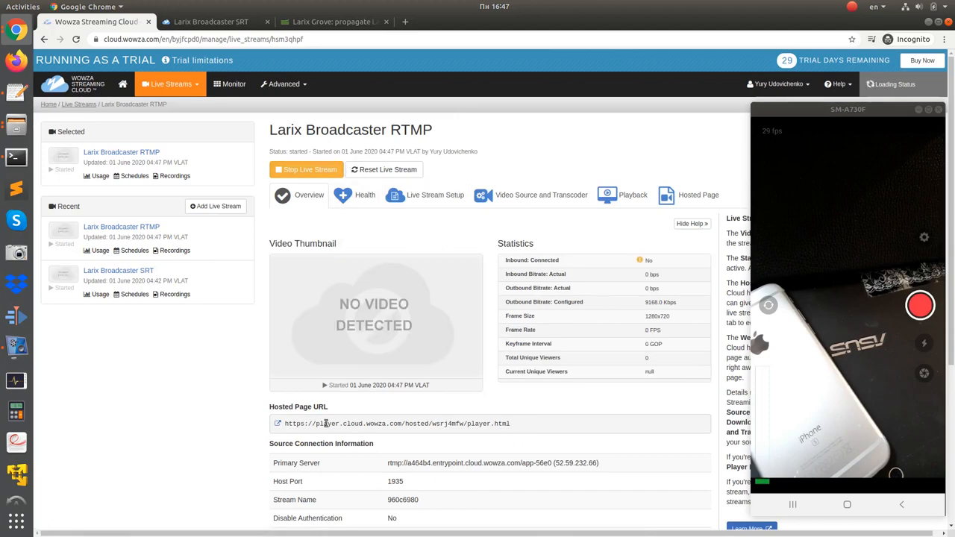
mouse_move(276, 424)
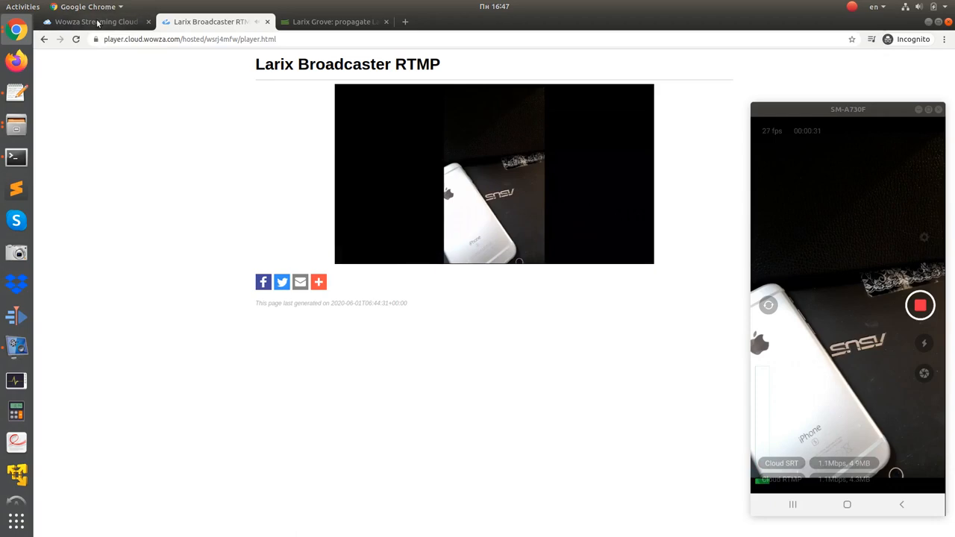
Step: Verify the RTMP stream shows video, then play the Larix Broadcaster SRT stream on its hosted page
left_click(95, 21)
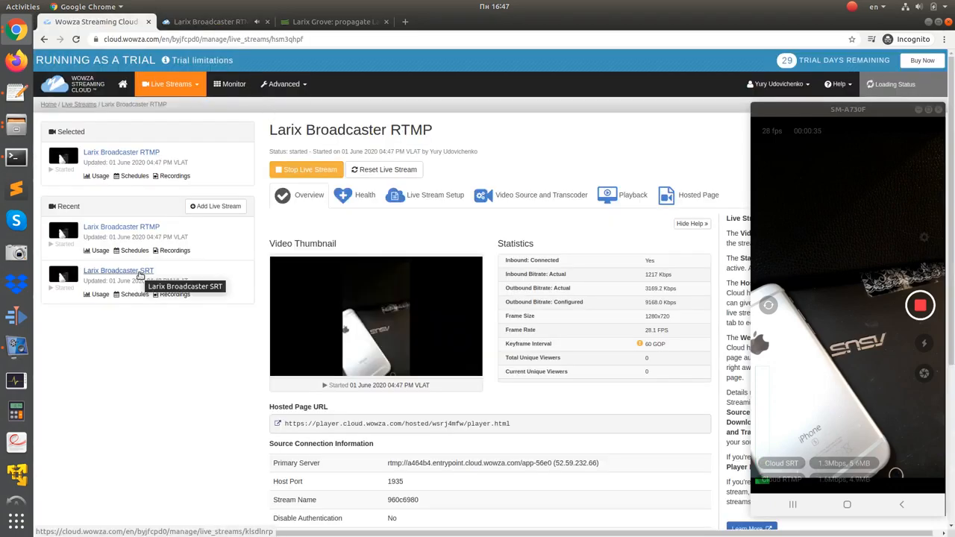
left_click(117, 271)
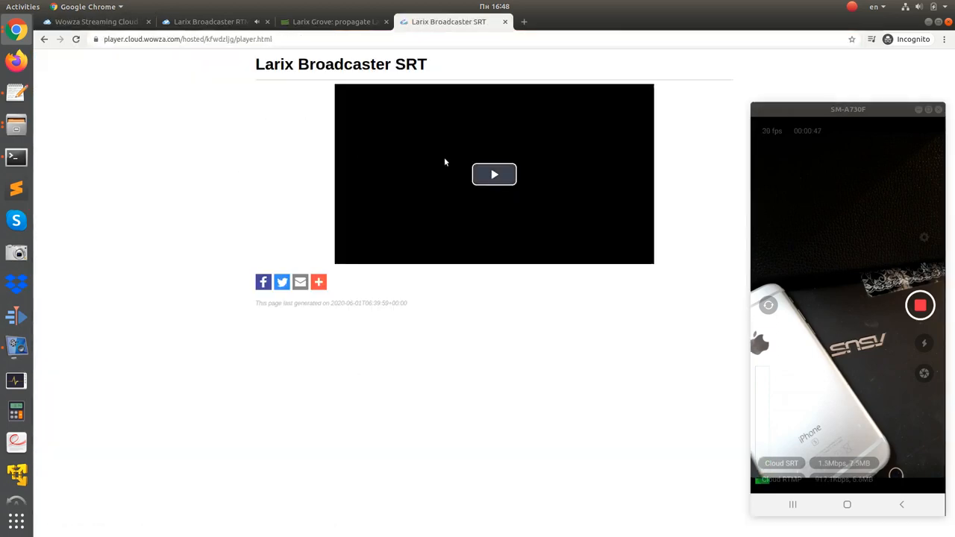
left_click(494, 173)
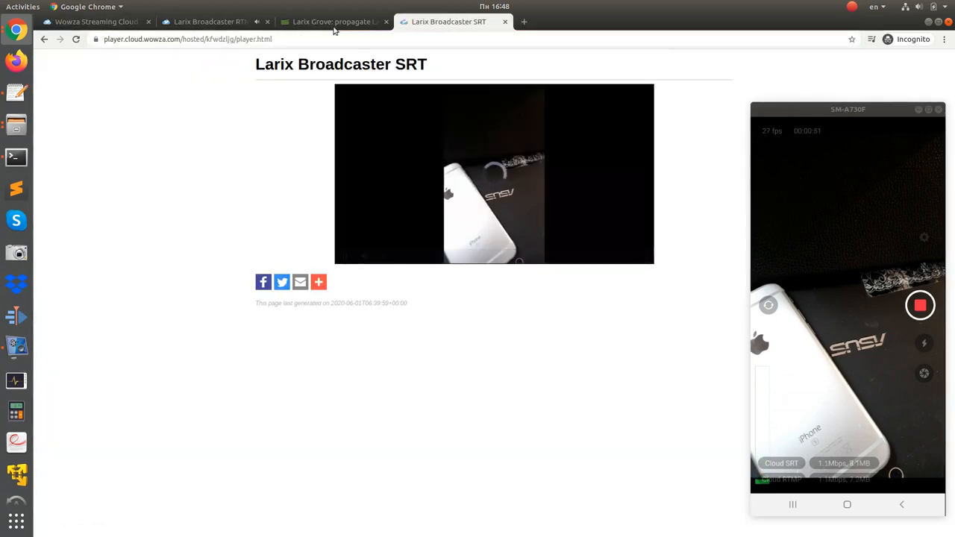